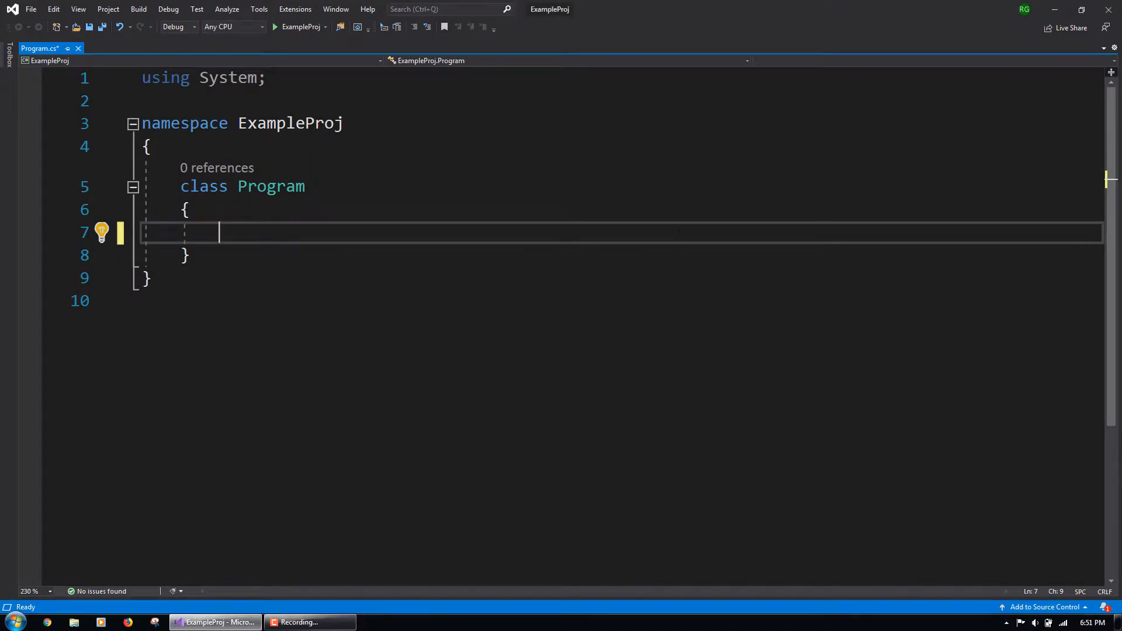
Declare static int[] radixSort(int[] data) with int[] temp = new int[data.Length];
text(stat)
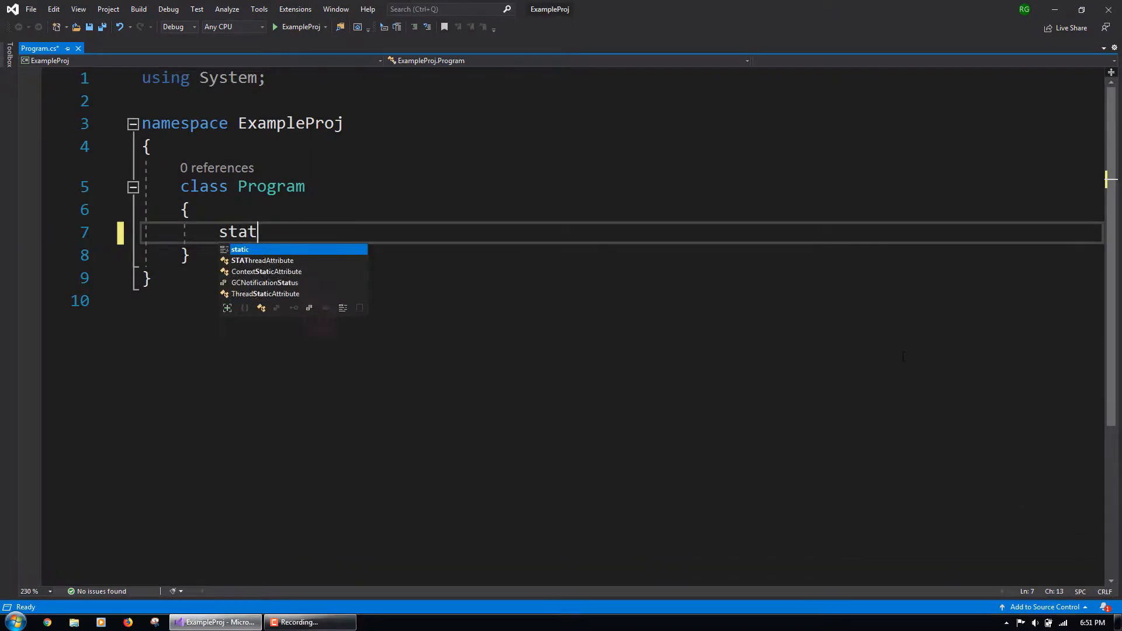
text(ic int[] rad)
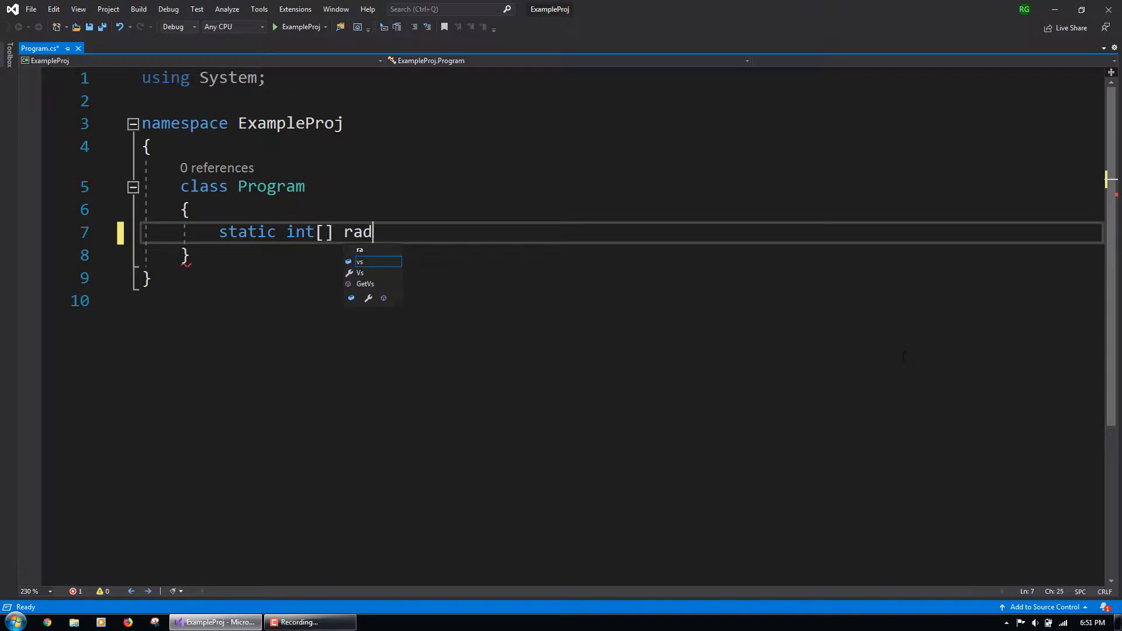
text(ixSort(int[] data)
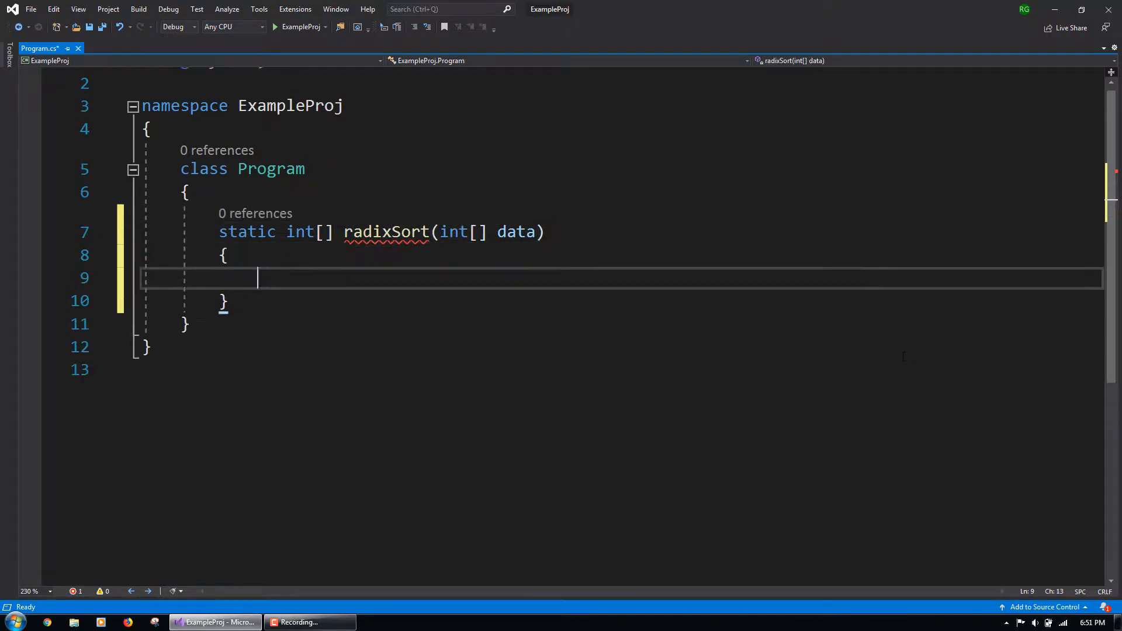
text(int[] temp)
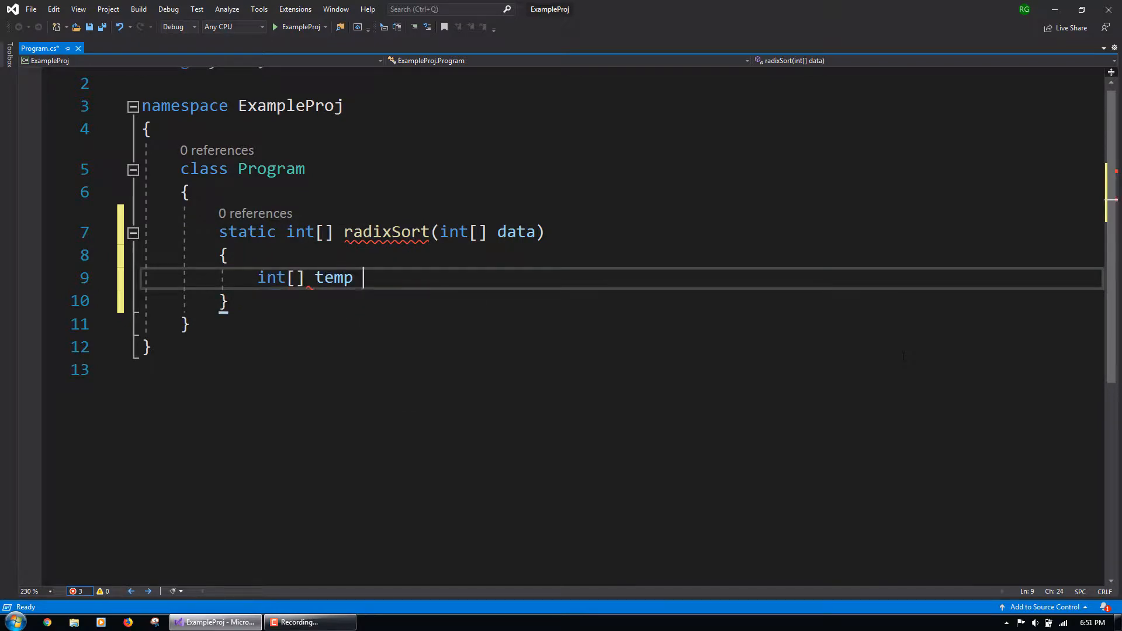
text(= new int[data.)
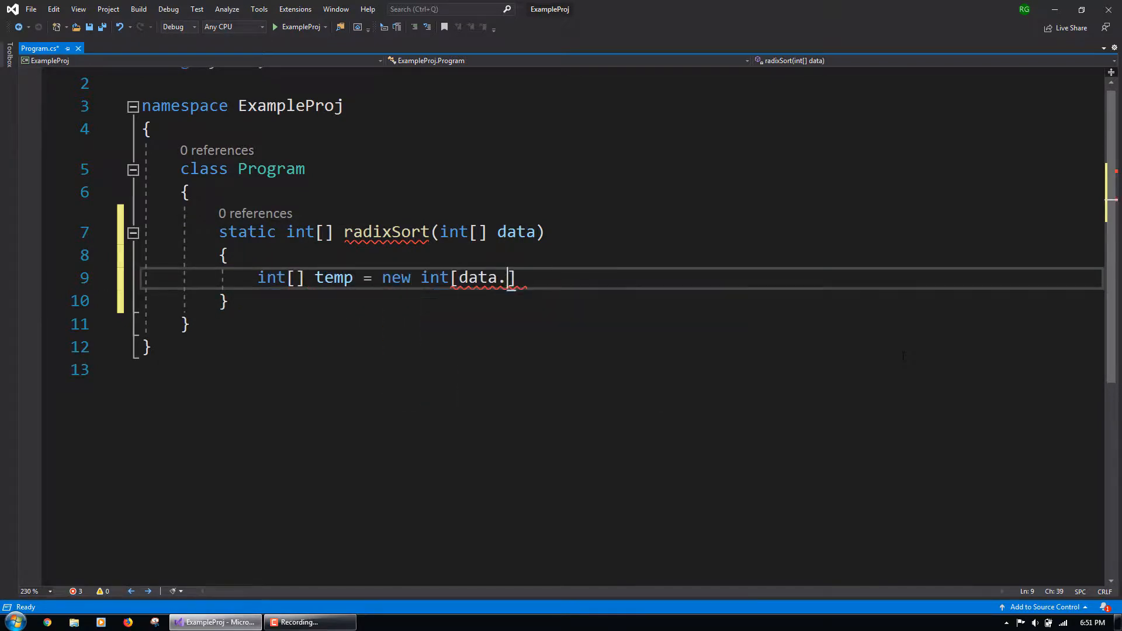
text(Length];)
text(for(int shift)
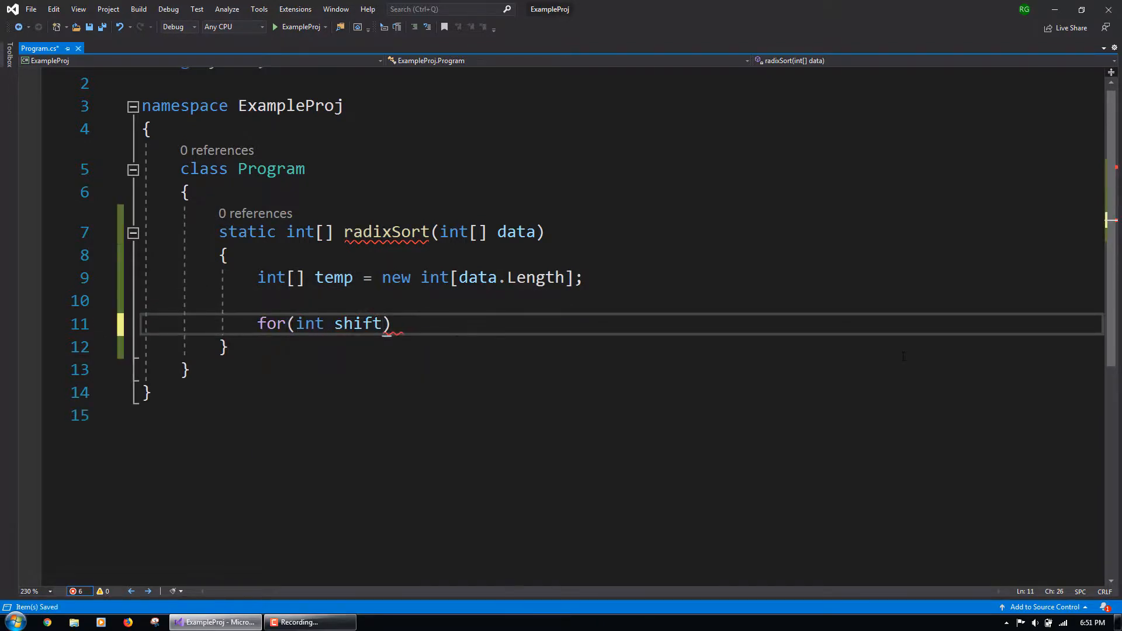
Add for(int shift = 31; shift > -1; shift--) with int j = 0; and an inner loop over data.Length
text(= 31; shift >)
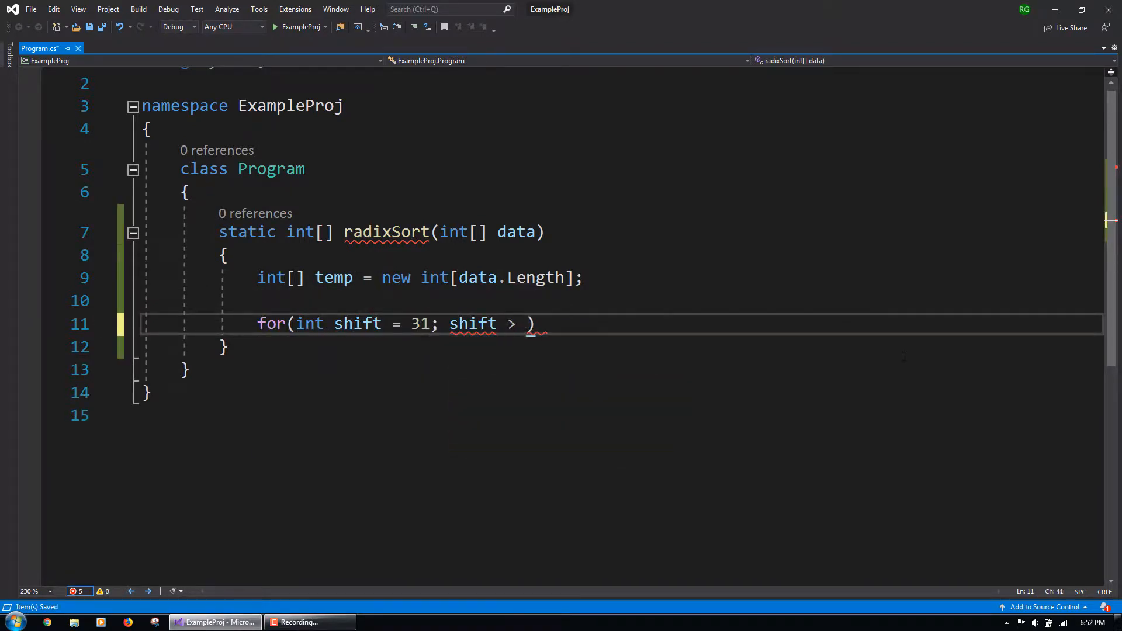
text(-1; shift--)
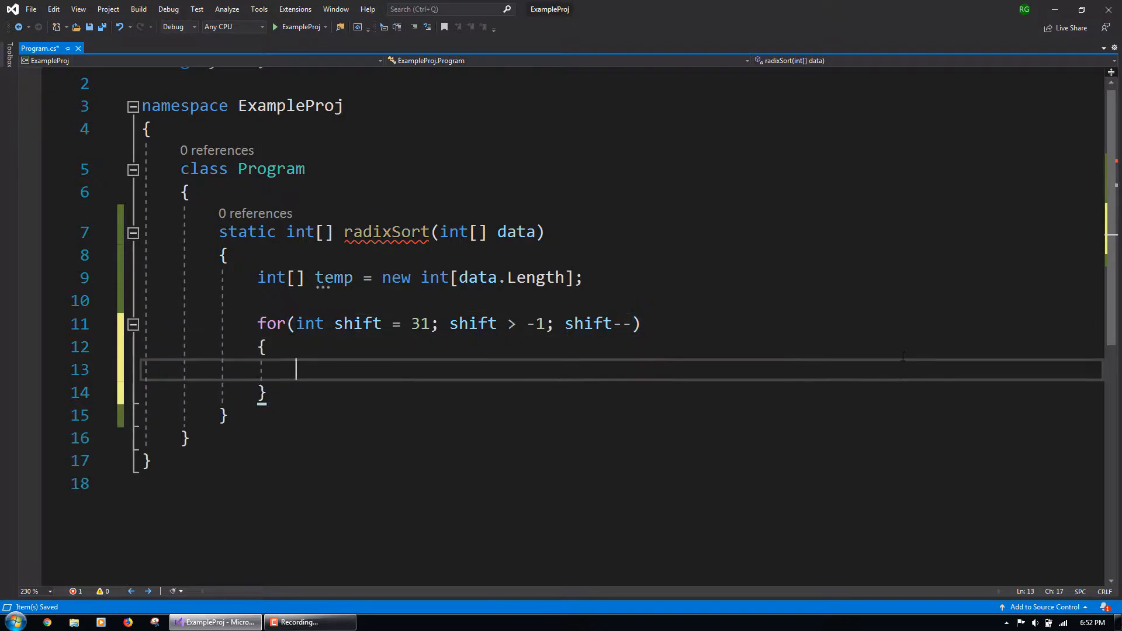
text(int j = 0;)
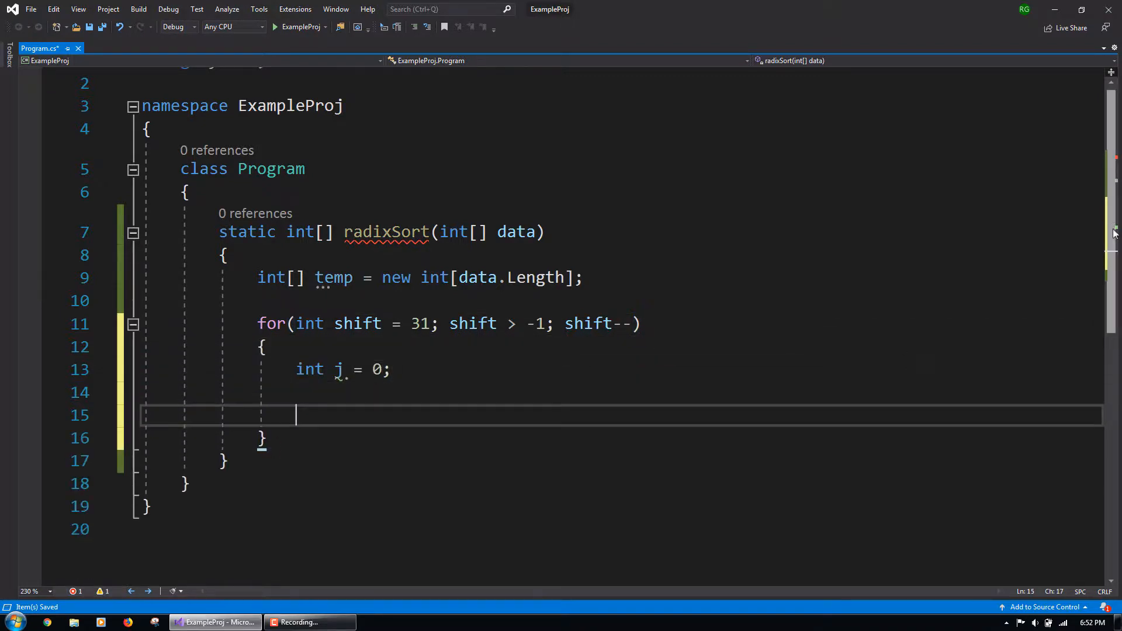
text(for(int i = 0; i < data.Length; i++)
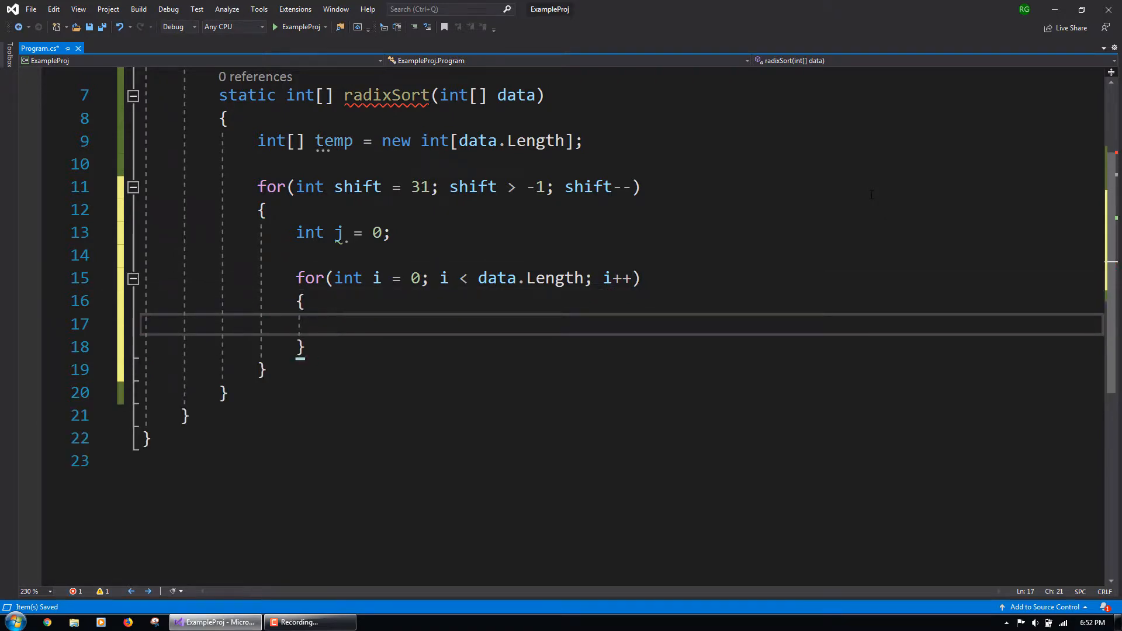
Compute bool move = (data[i] << shift) >= 0; inside the inner loop
text(bool move)
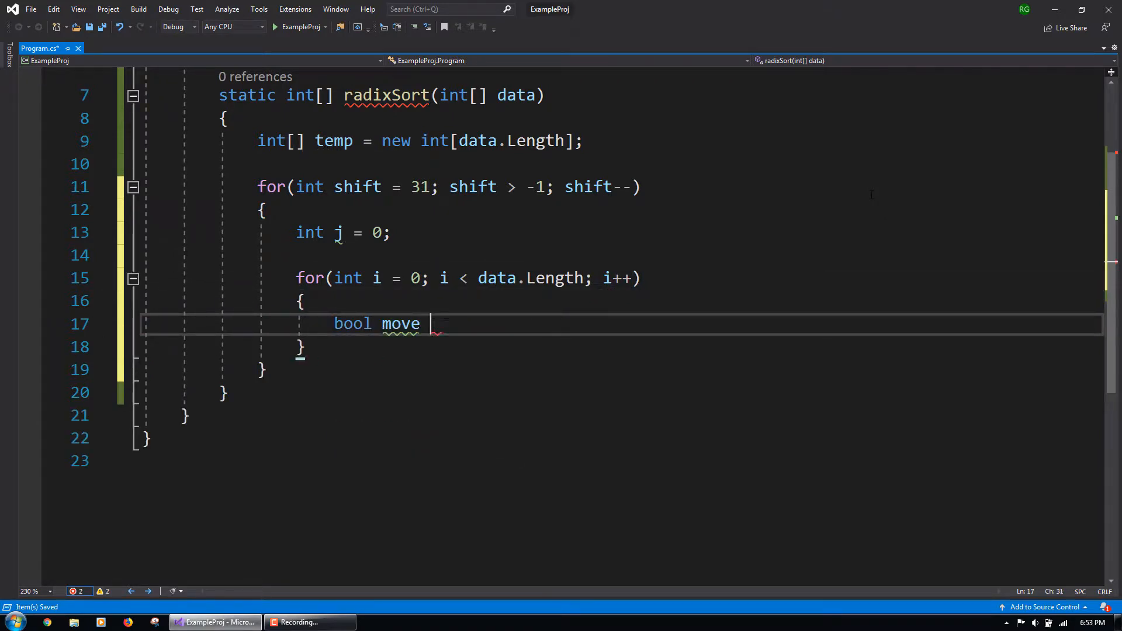
text(= (data[i] ))
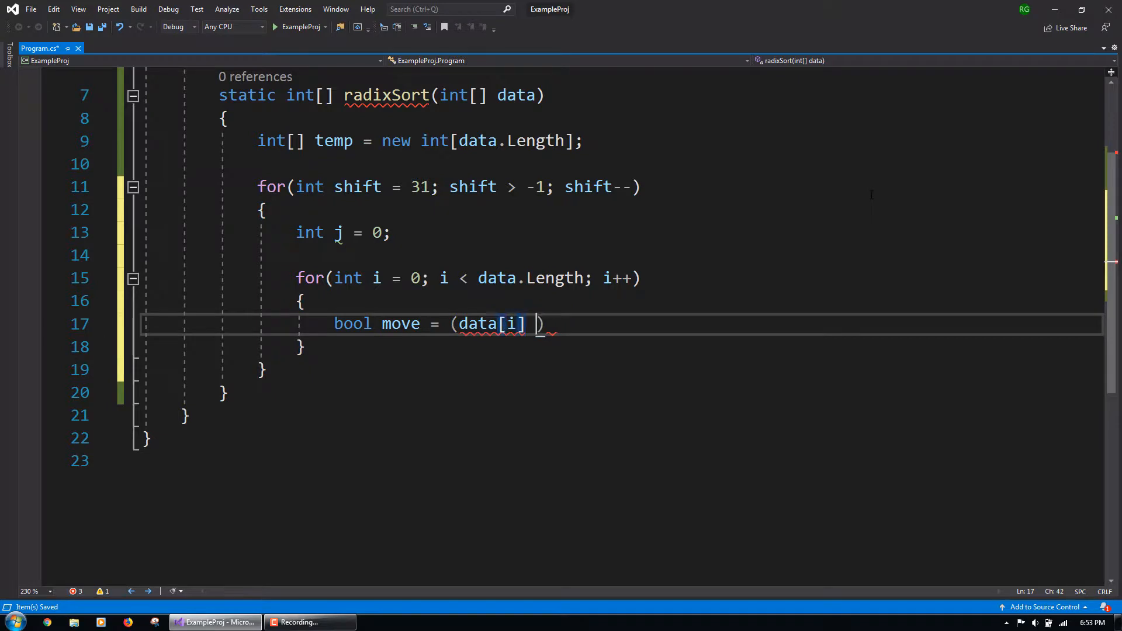
text(<< shift) >= 0)
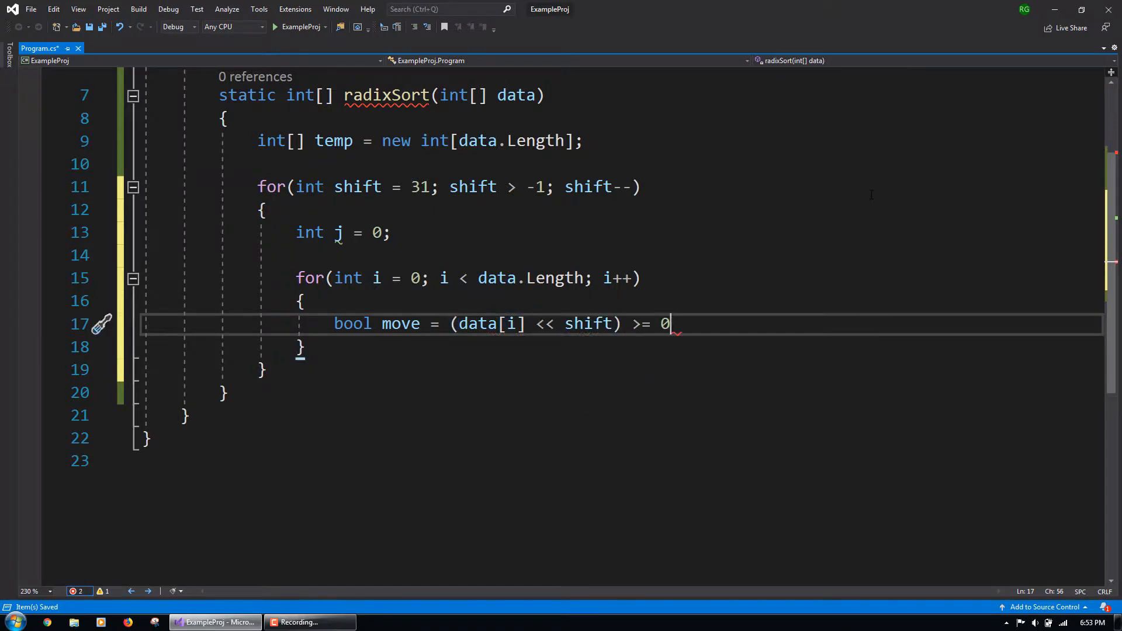
key(enter)
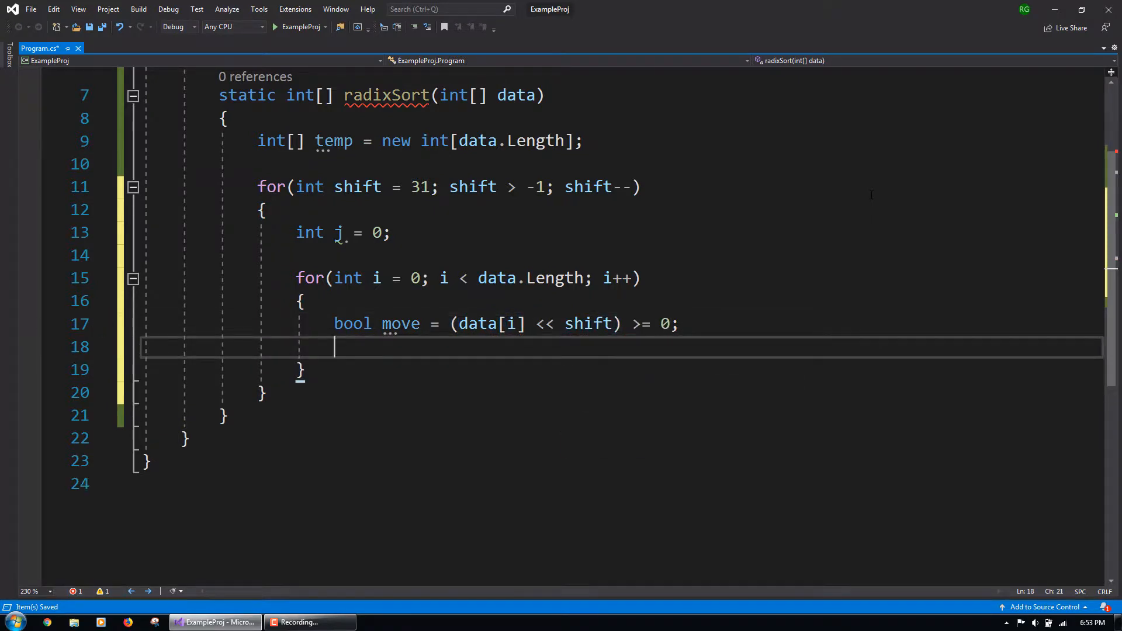
key(enter)
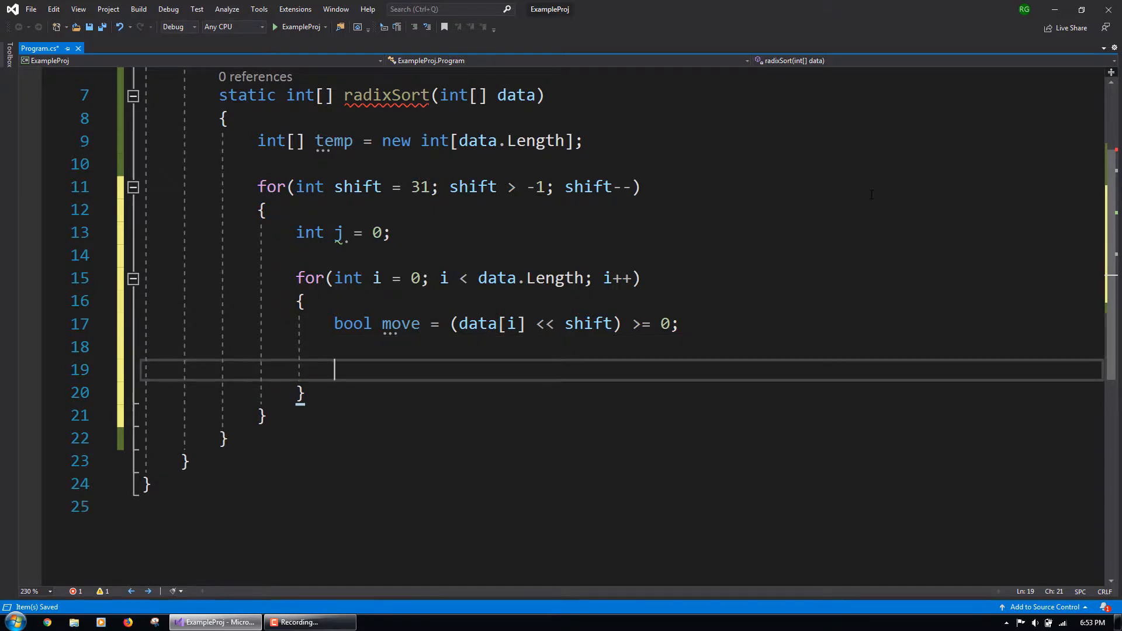
Add the condition if(shift == 0 ? !move : move) and begin its body
text(if(shift ))
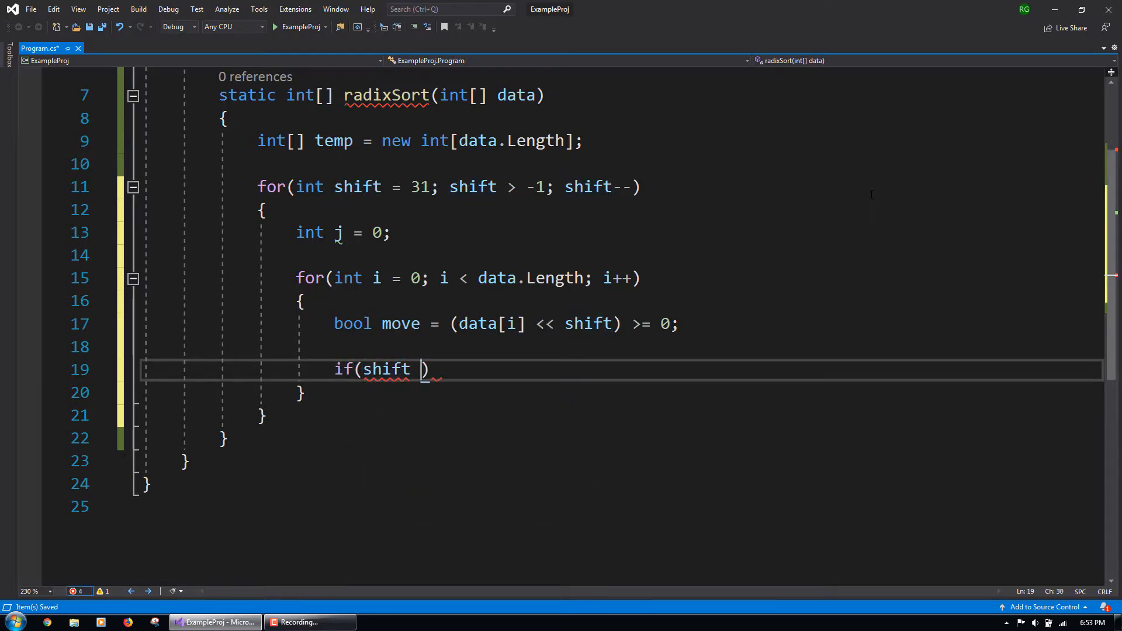
text(== 0 ? !move)
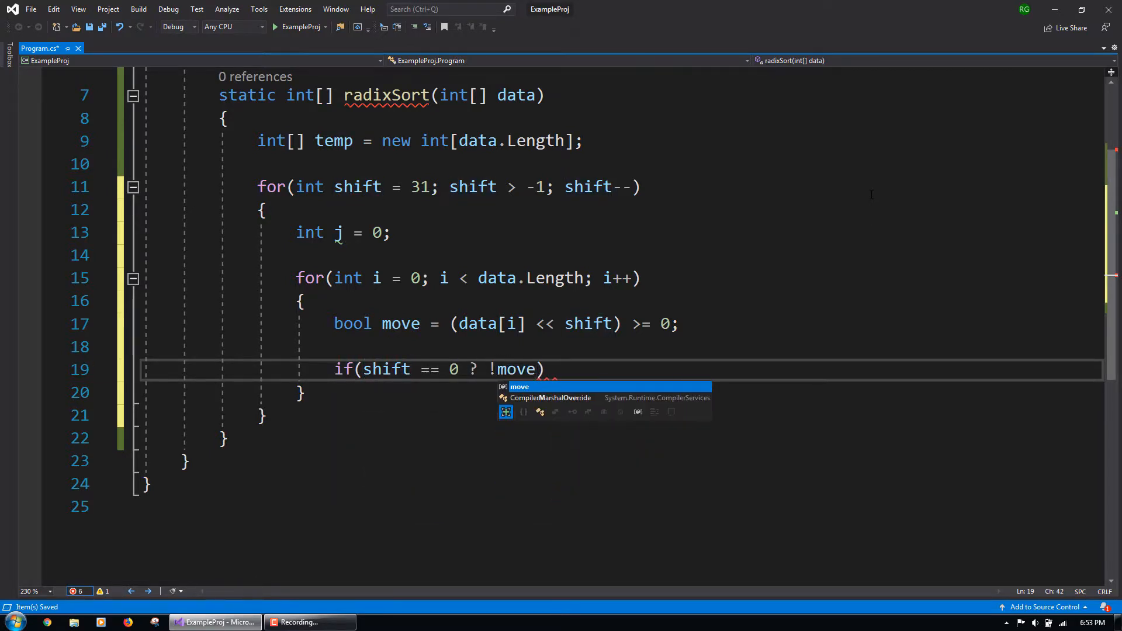
text(: m)
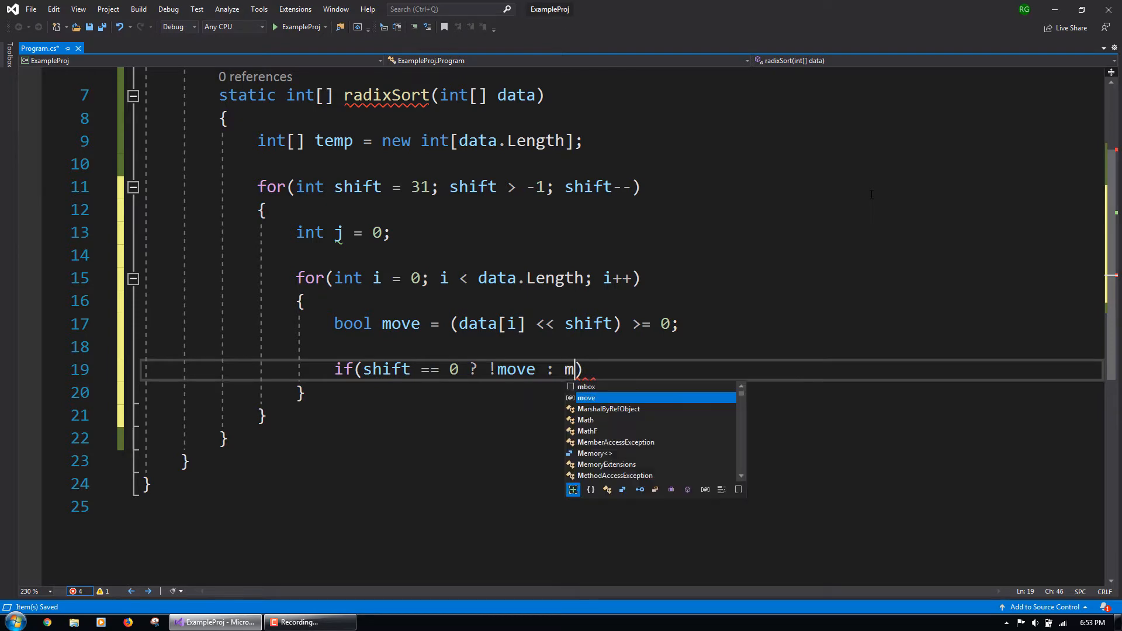
key(Tab)
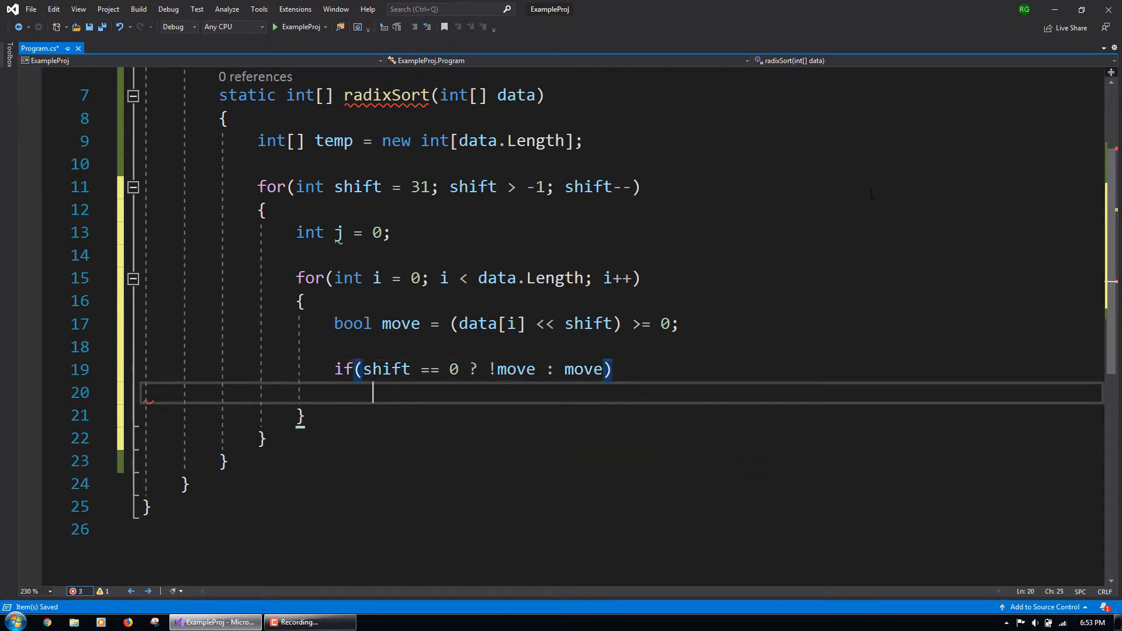
Write data[i - j] = data[i]; in the if and temp[j++] = data[i]; in the else
text(data)
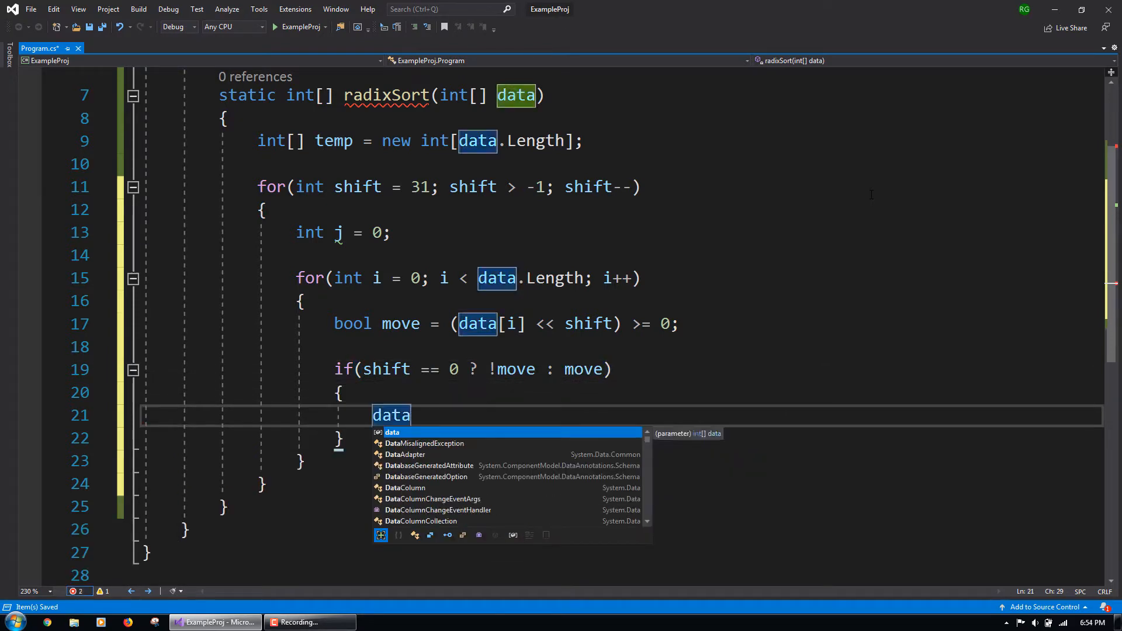
text([i - j] = data[i];)
text(temp)
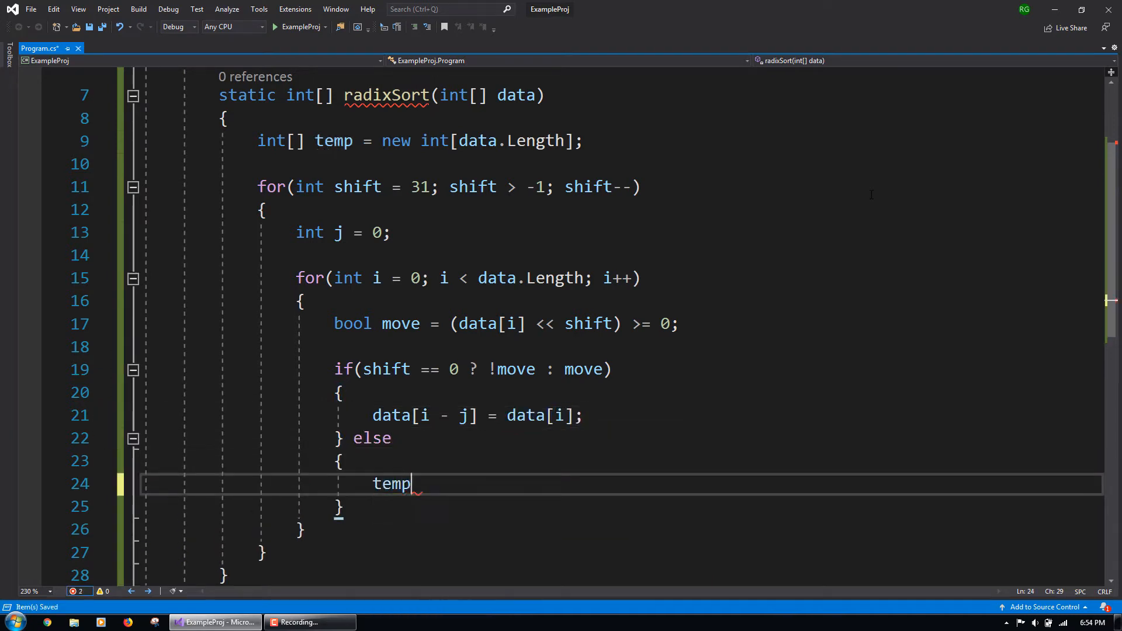
text([j++] = data[i];)
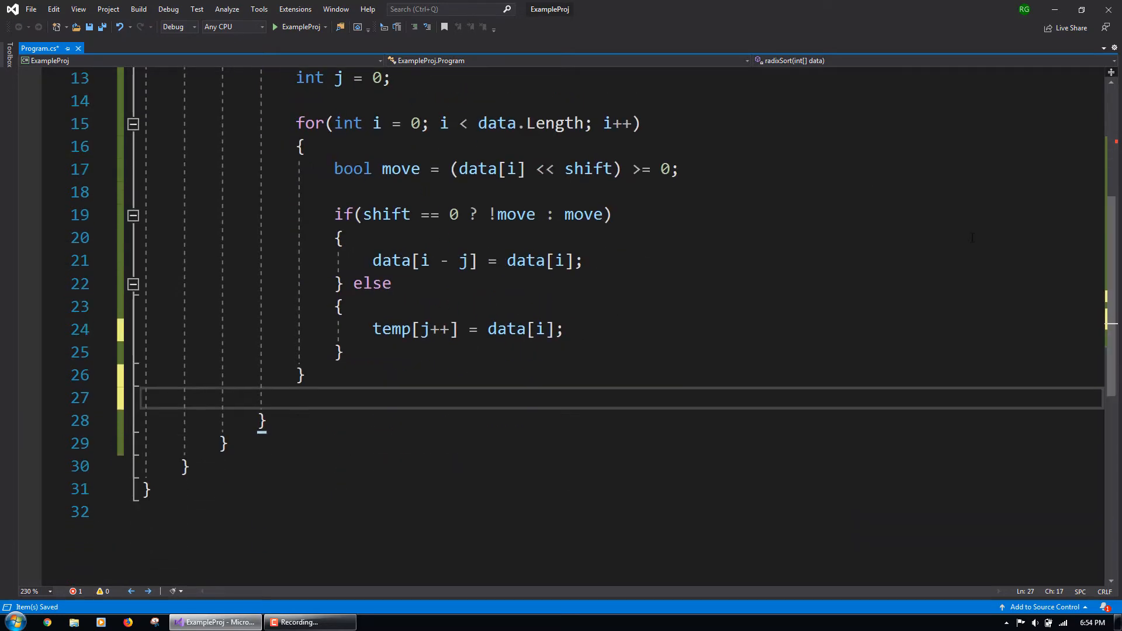
Copy temp to the end of data with Array.Copy each pass and return data;
text(Array.Copy(temp, 0, data, data.Length - j, j);)
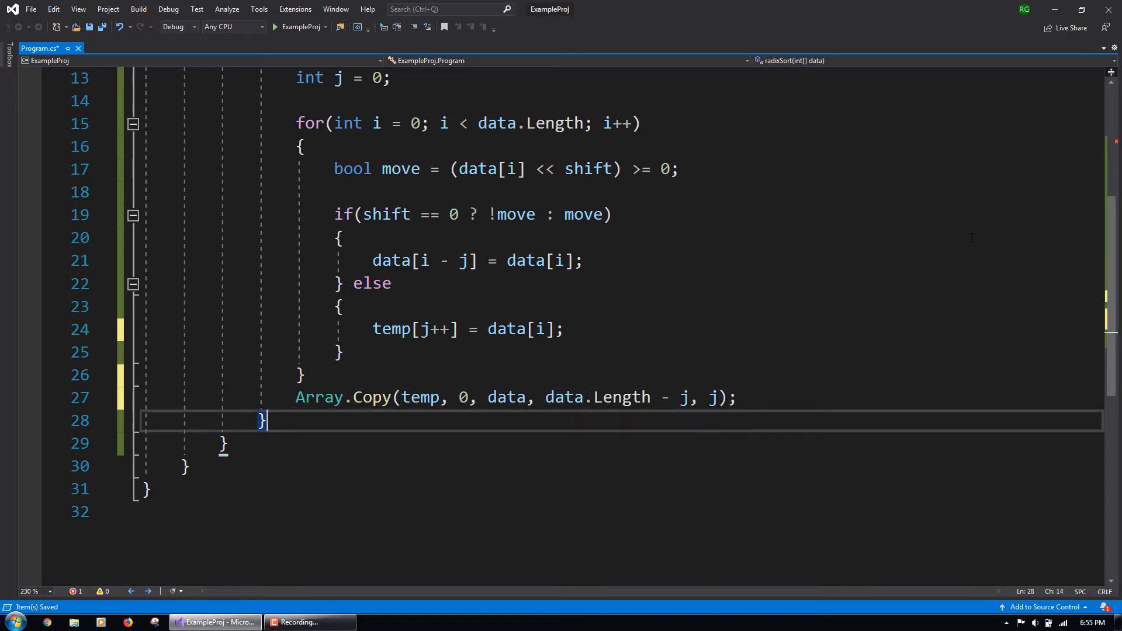
text(return data;)
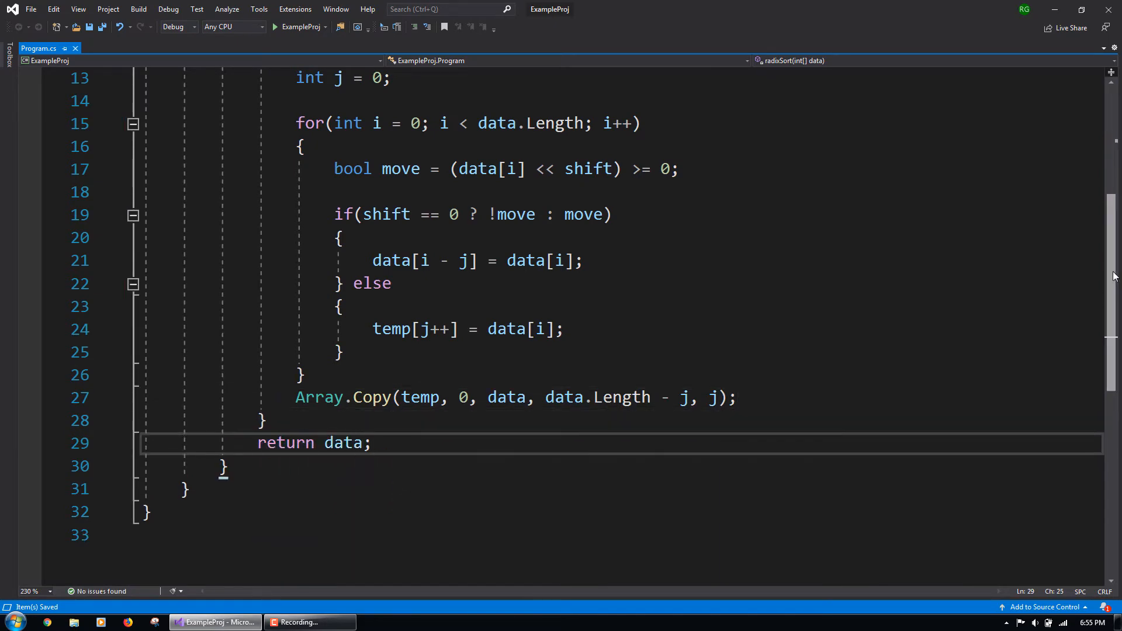